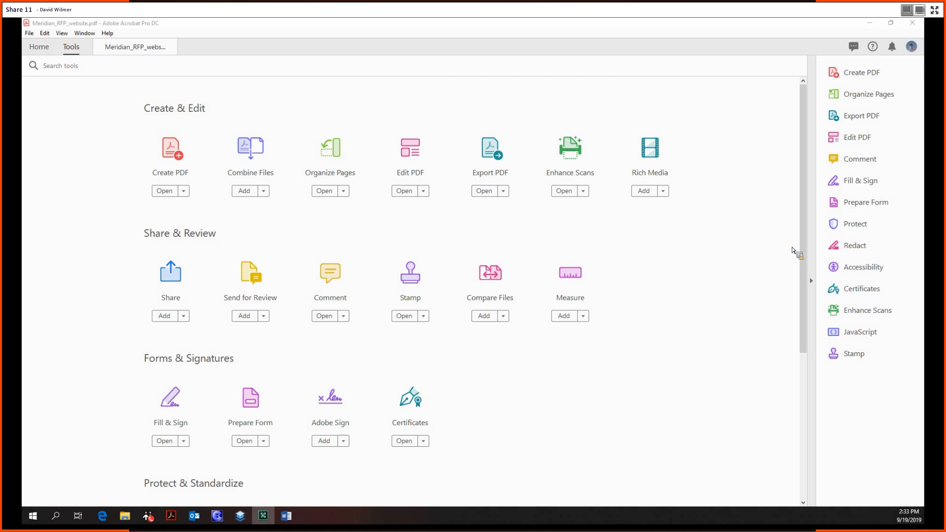
pyautogui.moveTo(330, 273)
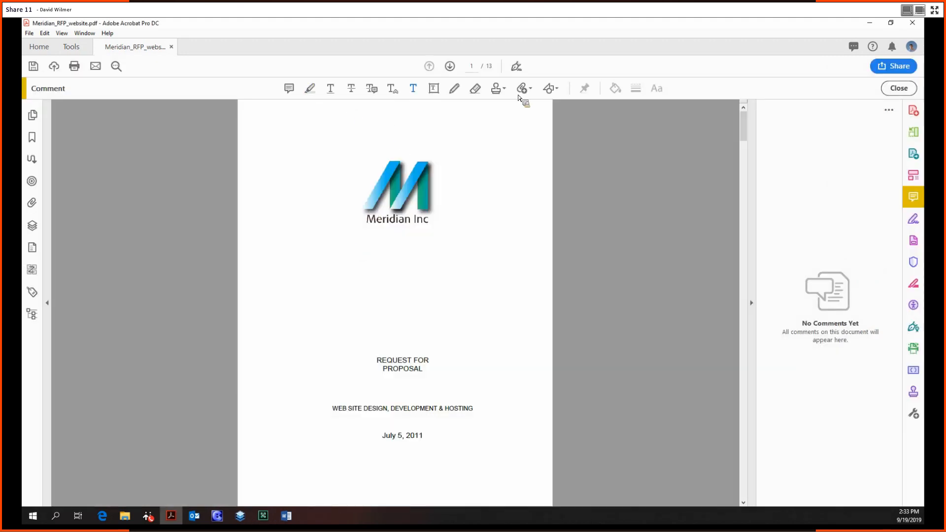
pyautogui.moveTo(549, 110)
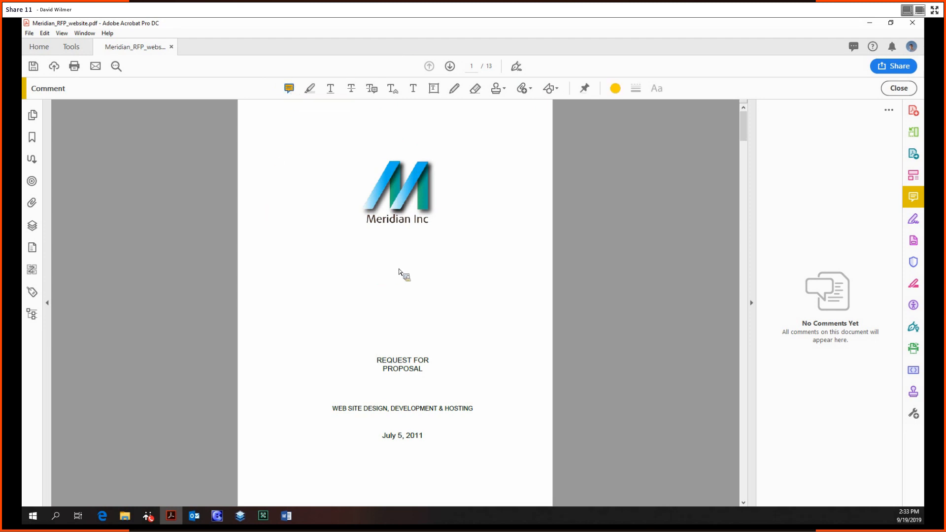
# Post a sticky note below the Meridian logo reading "This is a sticky note".
pyautogui.click(403, 261)
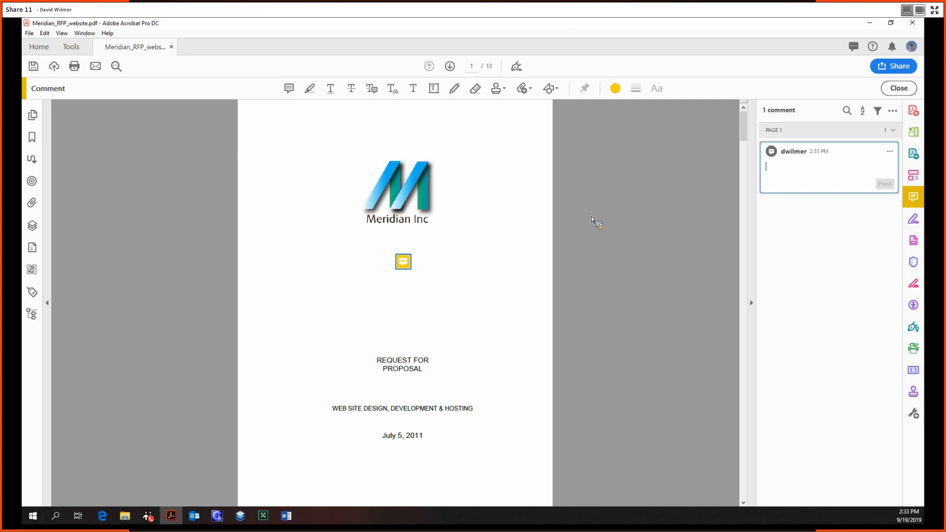
pyautogui.moveTo(388, 193)
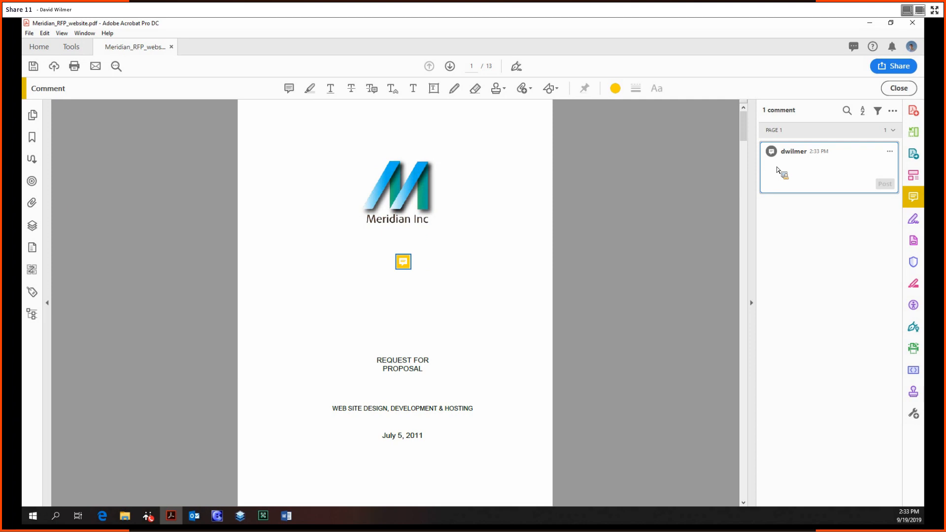
pyautogui.write('This is a sticky note')
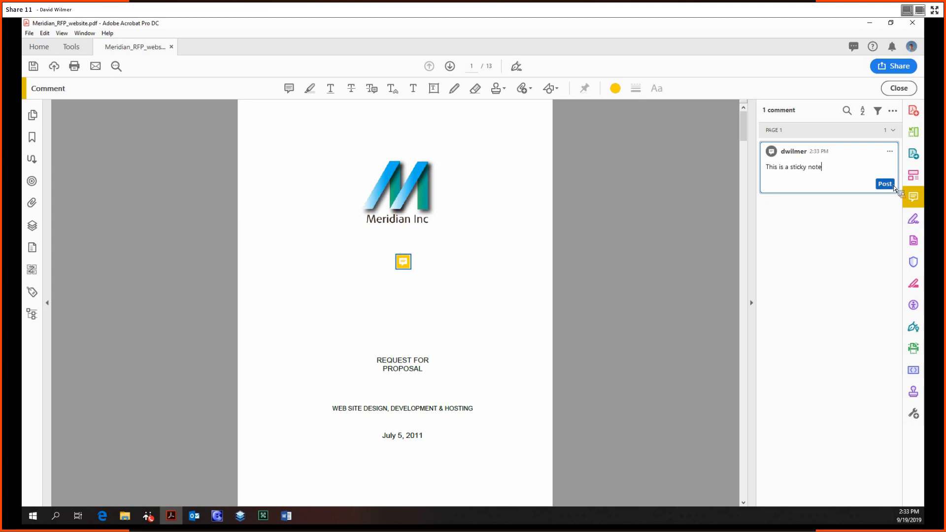
pyautogui.click(884, 183)
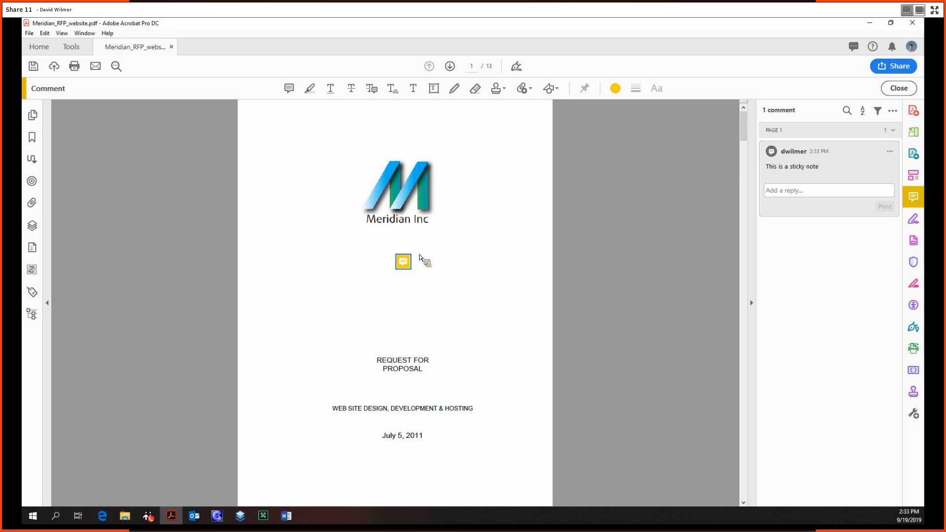
pyautogui.moveTo(404, 261)
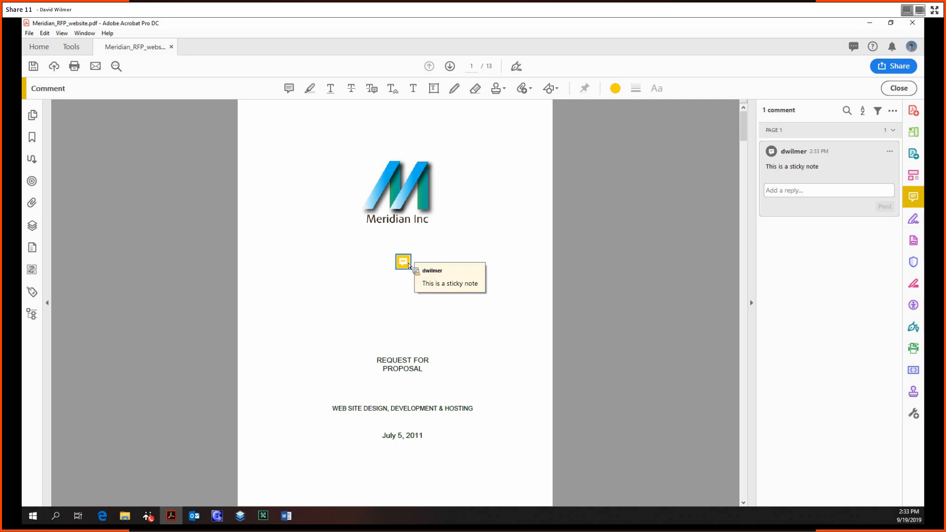
pyautogui.moveTo(352, 112)
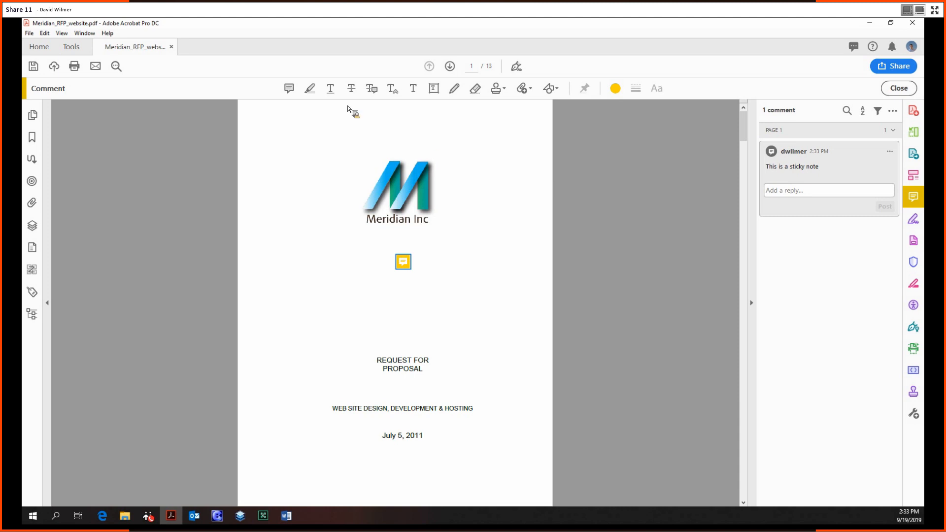
# Highlight the first SUMMARY paragraph on page 2 and post the comment "This is a highlight".
pyautogui.click(449, 65)
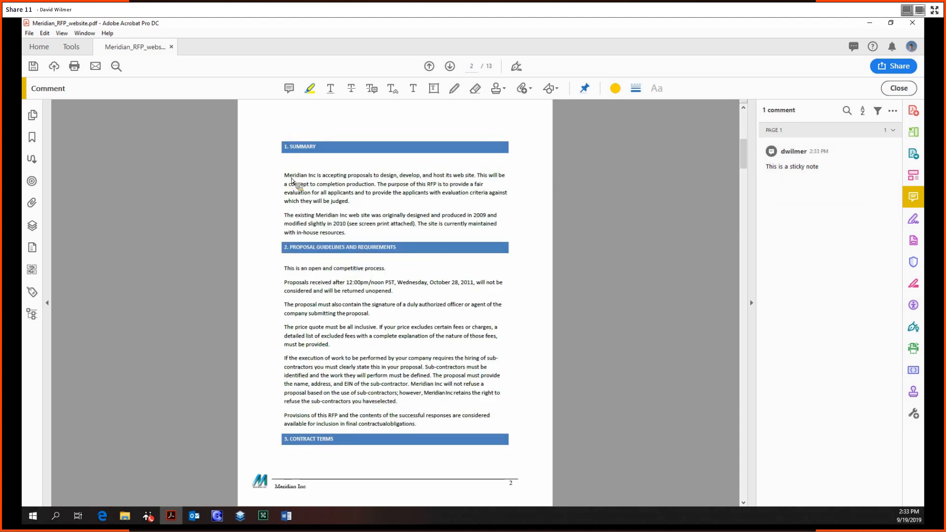
pyautogui.moveTo(285, 175); pyautogui.dragTo(352, 201)
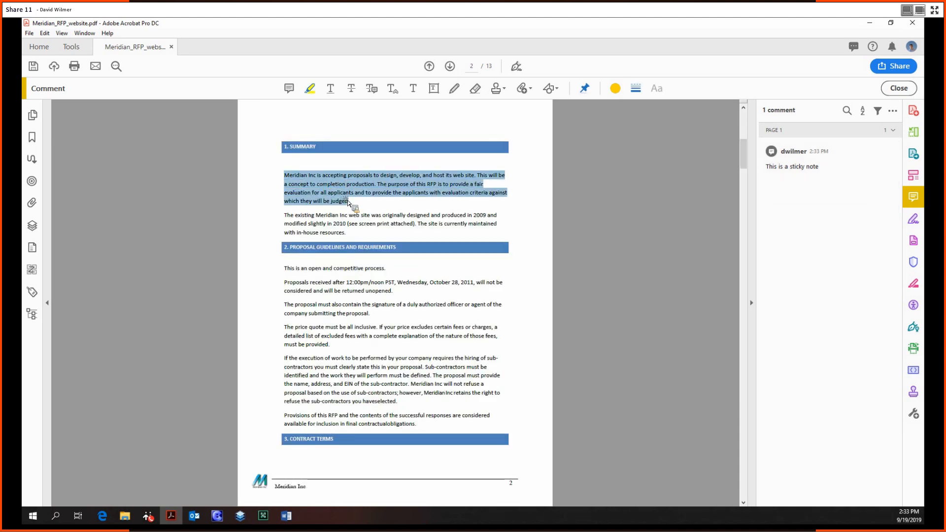
pyautogui.click(310, 88)
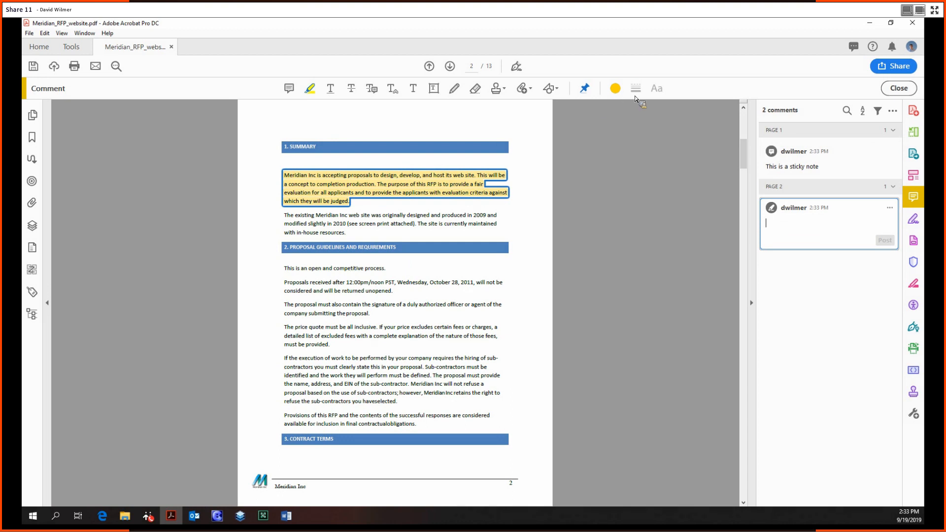
pyautogui.moveTo(615, 89)
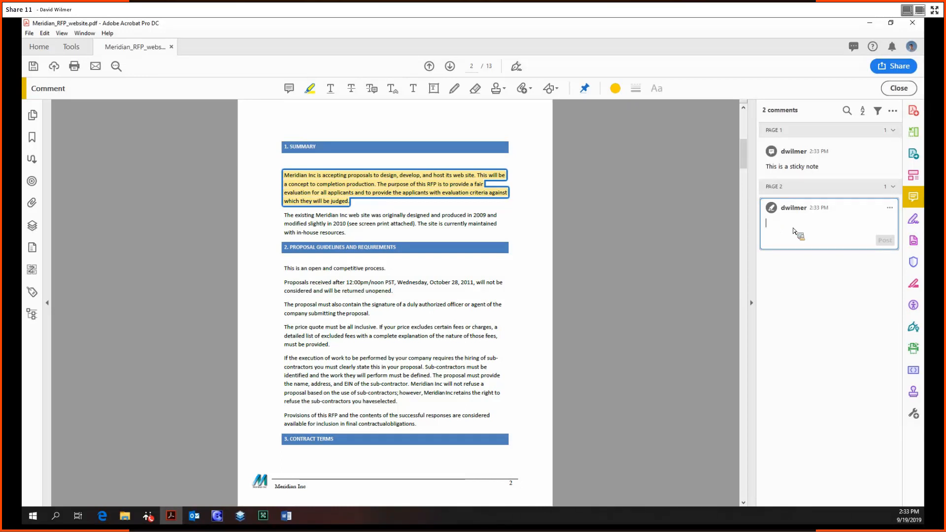
pyautogui.write('This is a highlight')
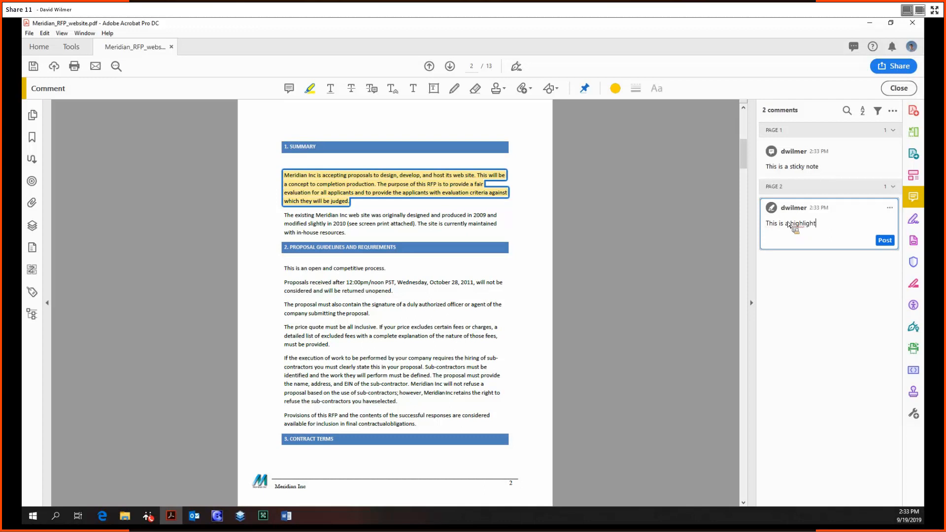
pyautogui.click(885, 239)
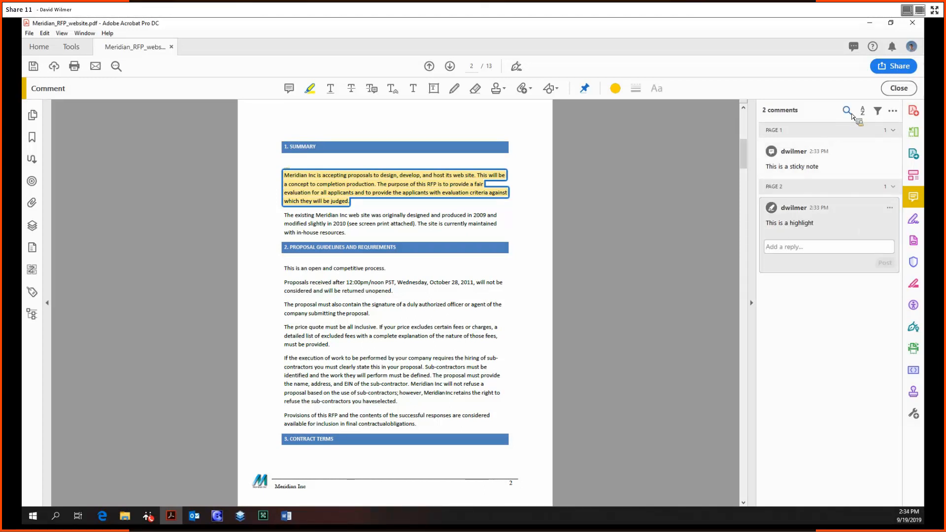
# Check the Page, Author and Date sort options for the comment list, then close them.
pyautogui.click(862, 110)
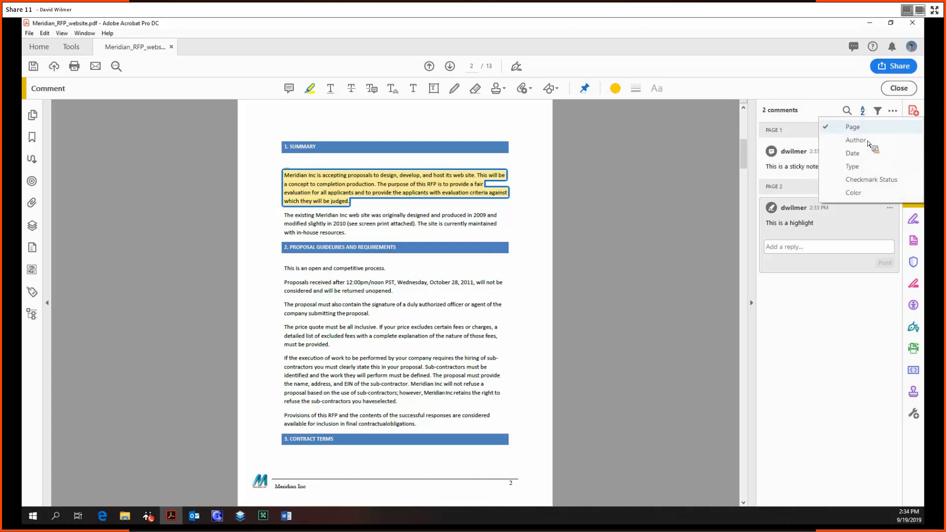
pyautogui.moveTo(883, 175)
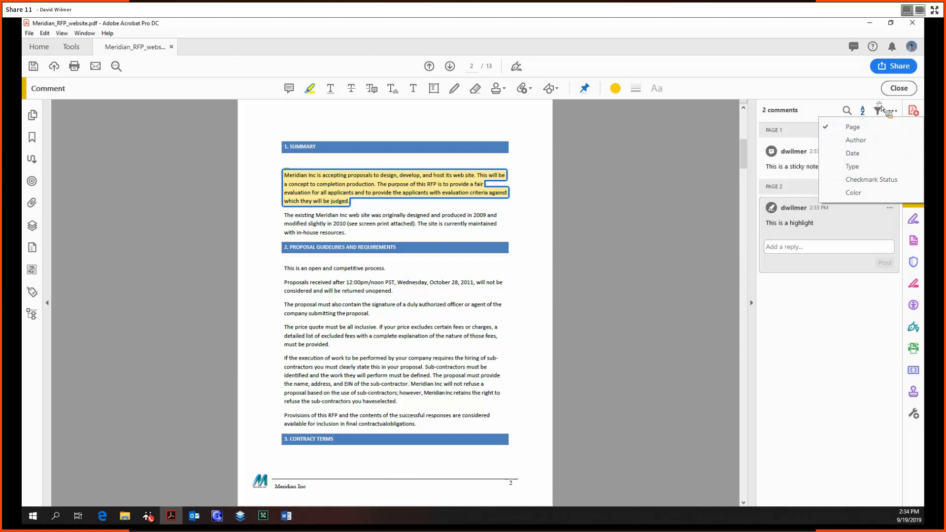
pyautogui.click(878, 110)
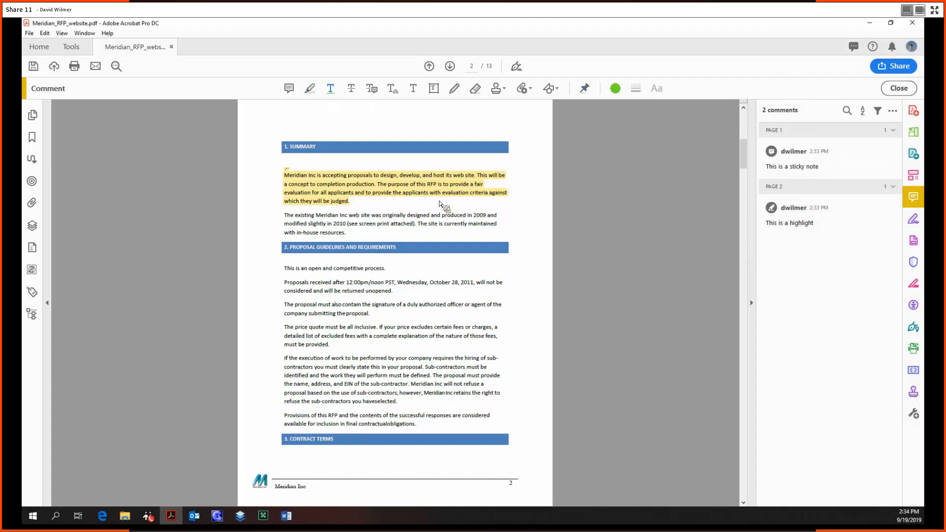
pyautogui.moveTo(290, 215)
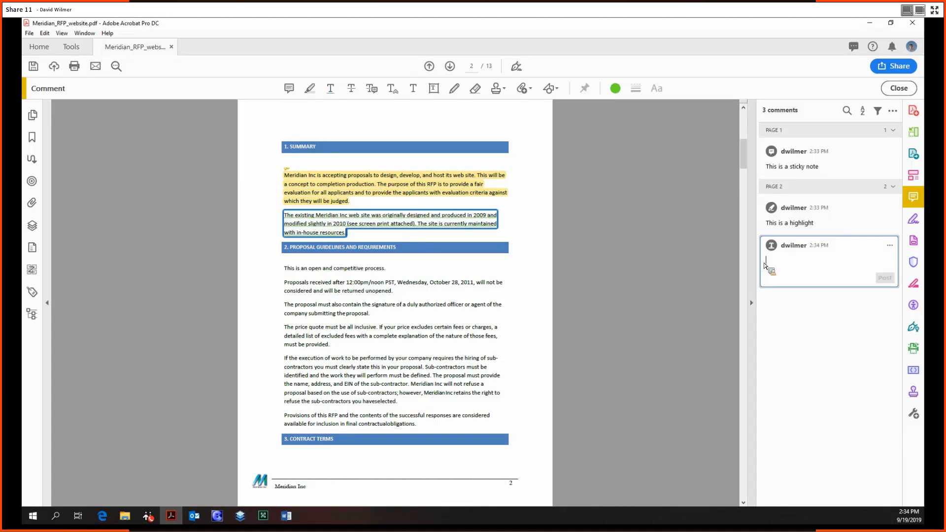
# Post the underline comment "Underline" and the strikethrough comment "Get rid of this".
pyautogui.write('Underline')
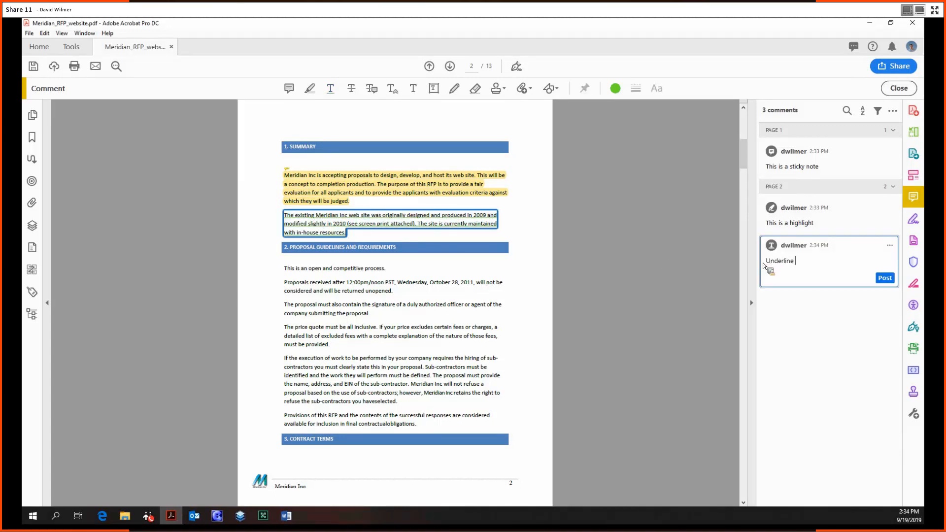
pyautogui.click(884, 278)
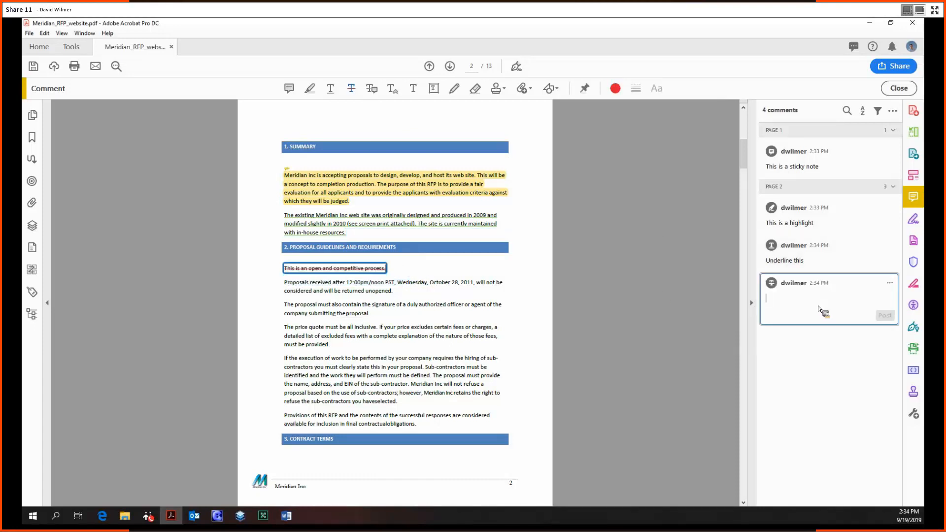
pyautogui.write('Get rid of t')
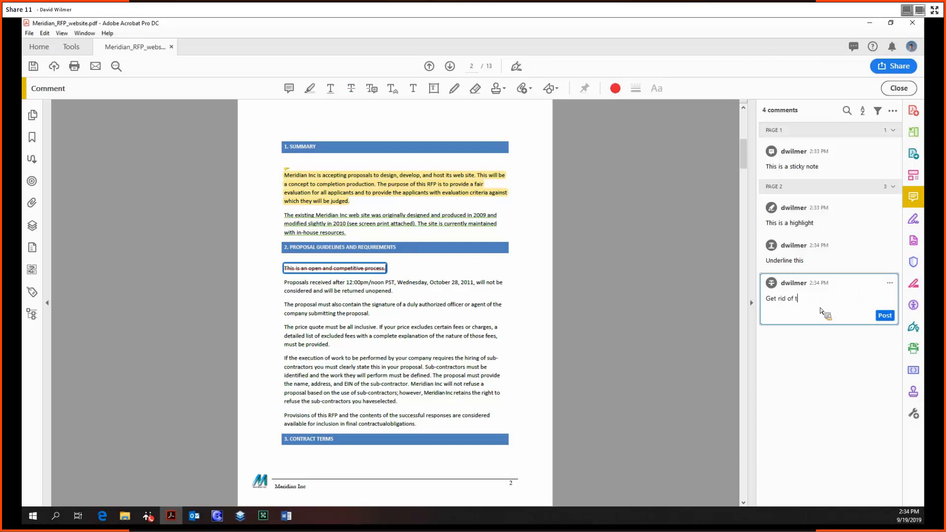
pyautogui.click(884, 315)
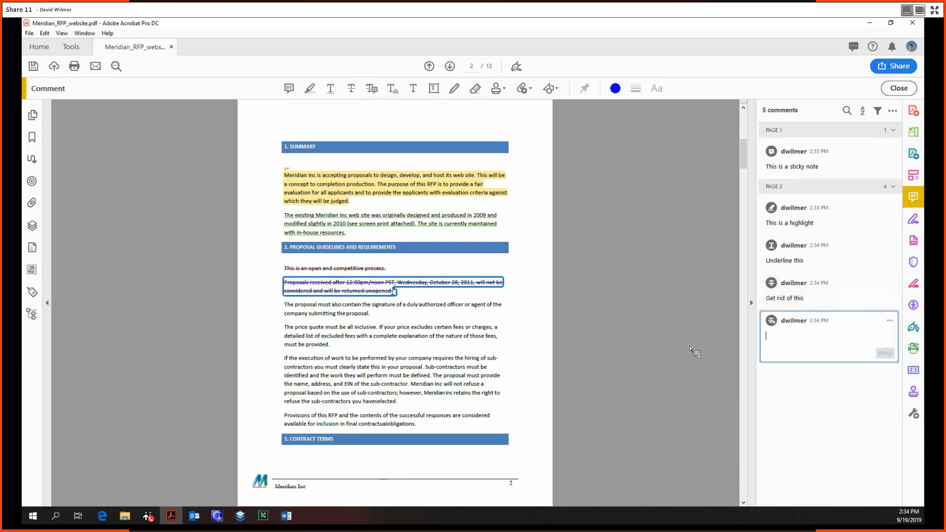
# Post the replacement comment "Replace this with something else" on the proposals-received paragraph.
pyautogui.write('Replace this with somethi')
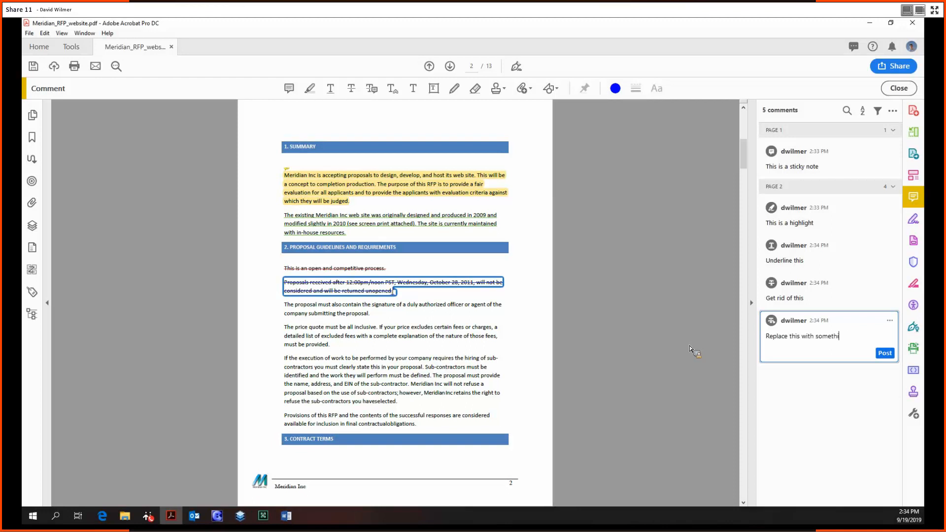
pyautogui.click(884, 353)
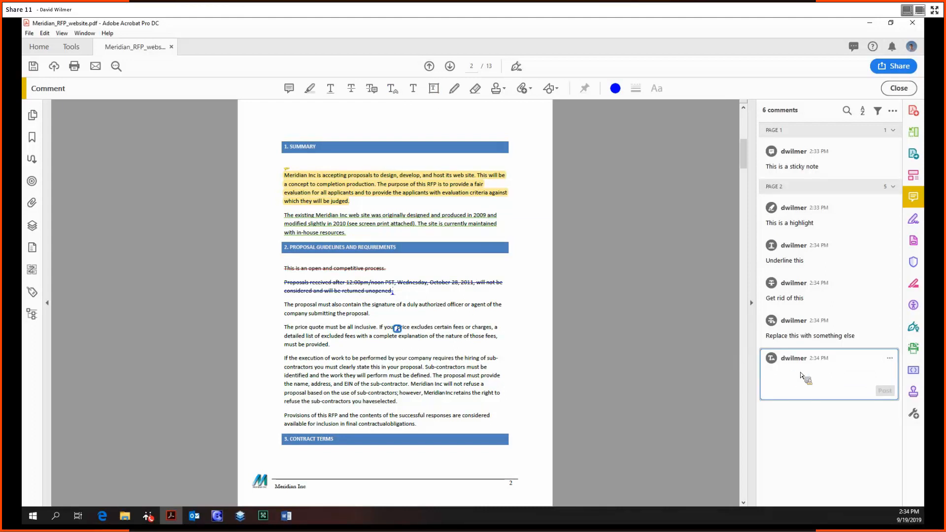
# Post the comment insert "something or other" in here on the price-paragraph insertion mark.
pyautogui.click(820, 374)
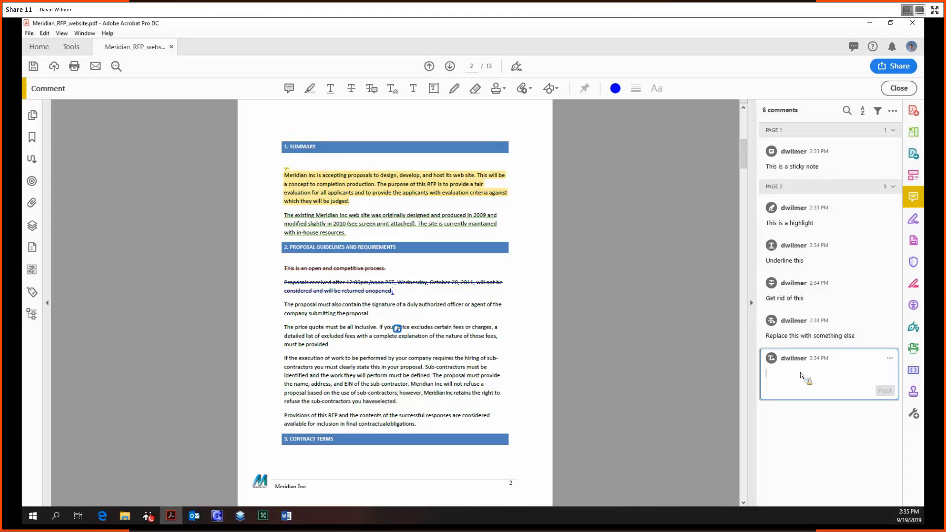
pyautogui.write('insert "something')
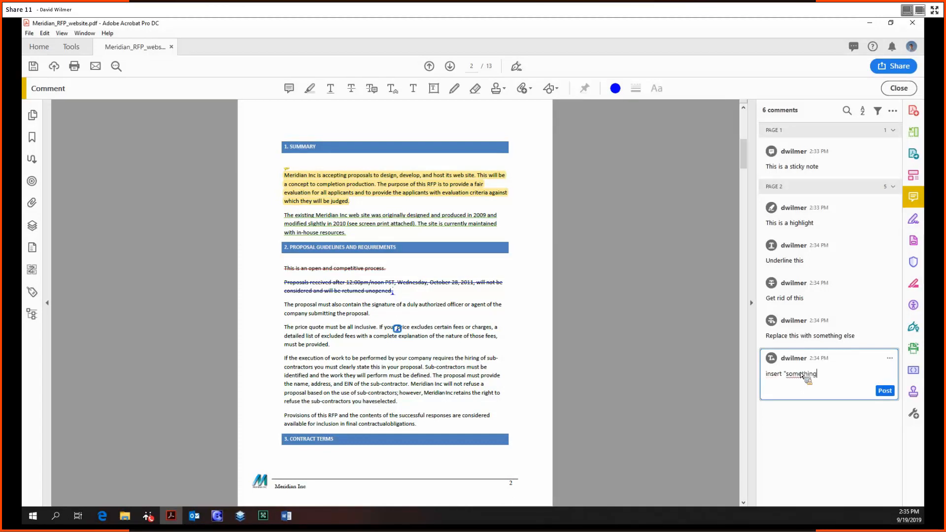
pyautogui.write('or orhter')
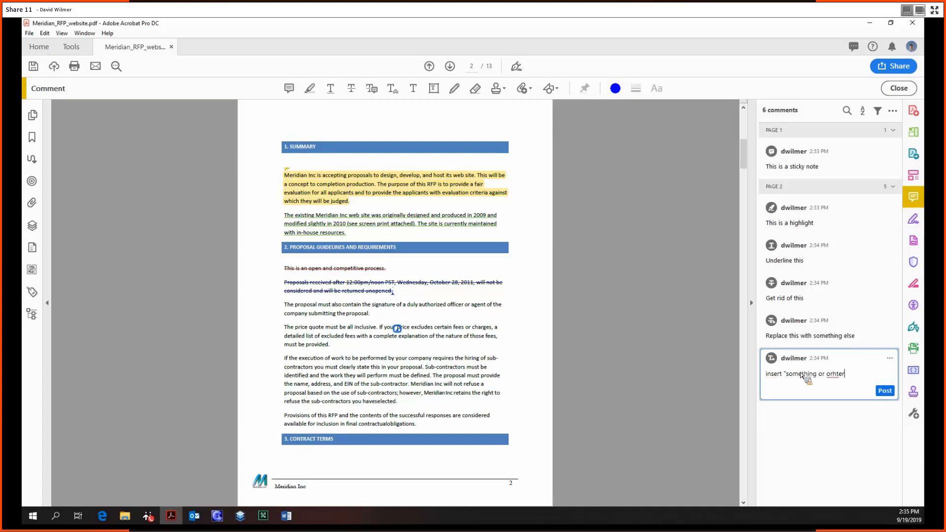
pyautogui.write('other')
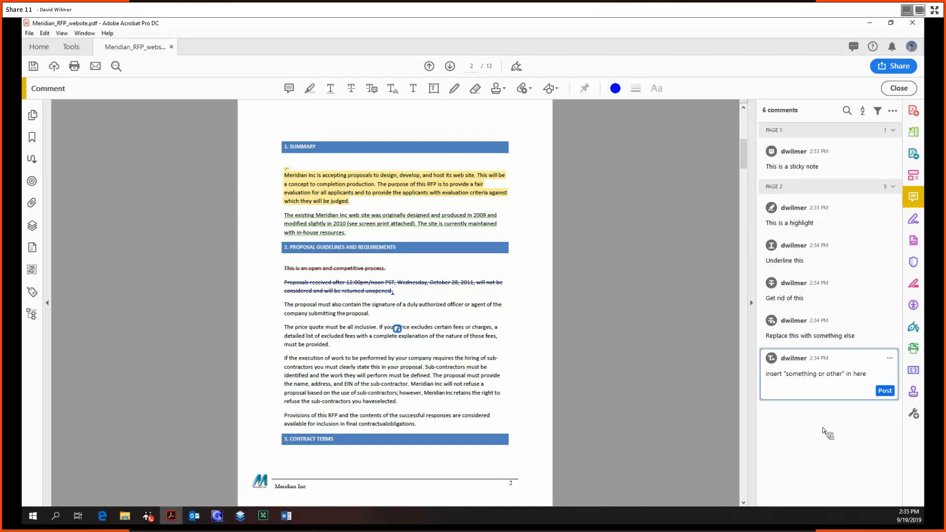
pyautogui.click(884, 391)
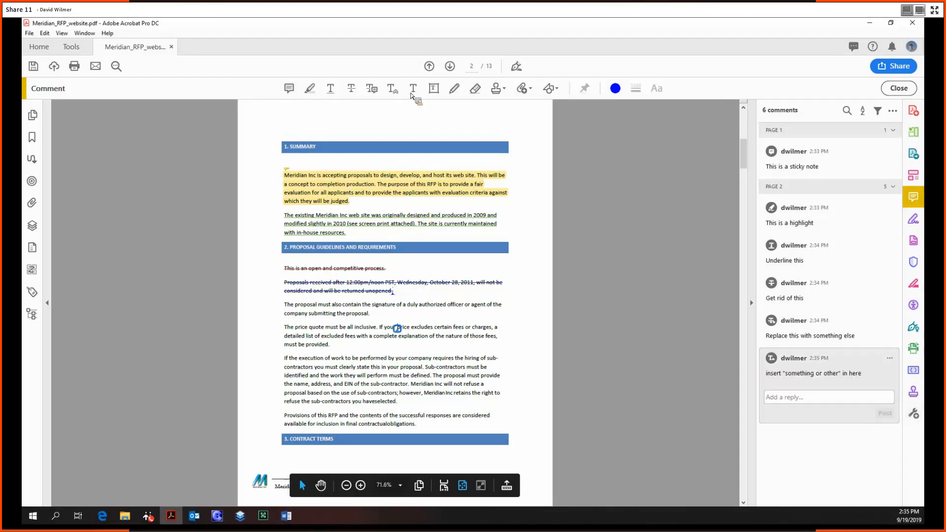
pyautogui.moveTo(414, 88)
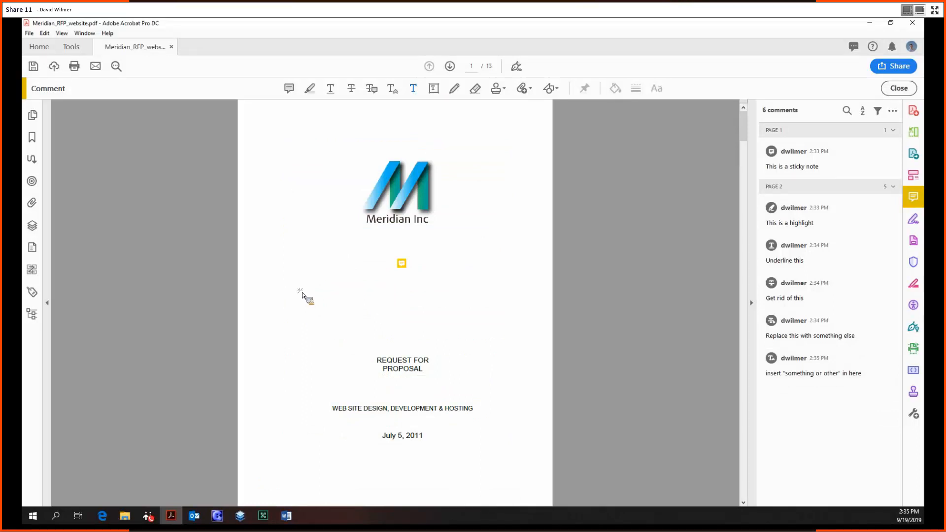
# Type the text comment "This is a text comment" below the logo on page 1.
pyautogui.click(656, 88)
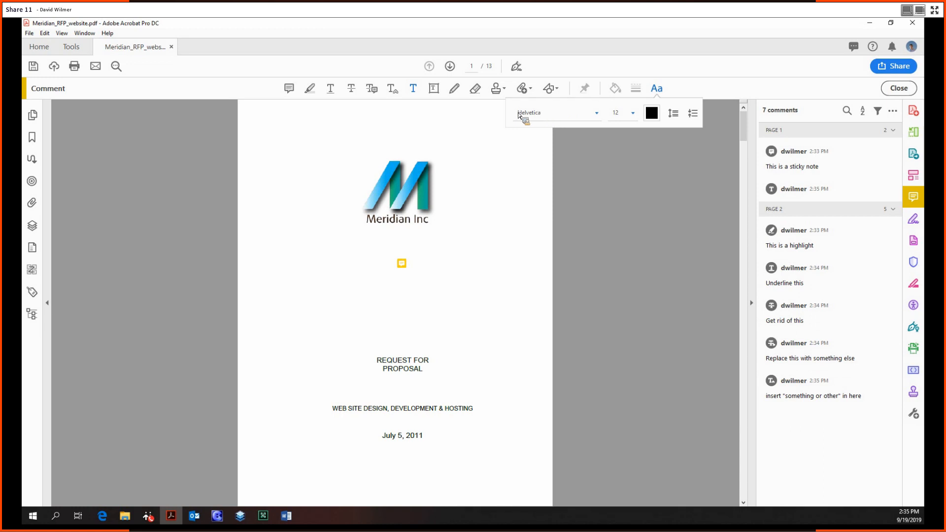
pyautogui.moveTo(615, 121)
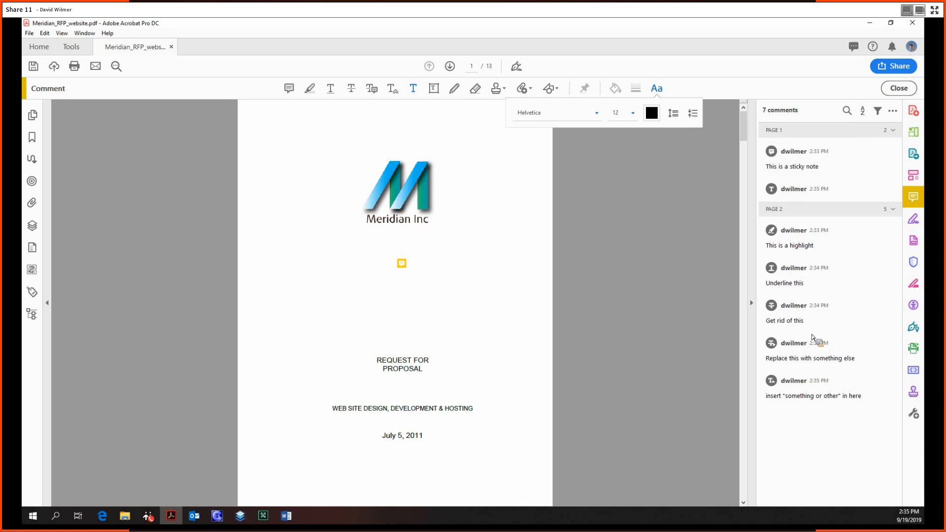
pyautogui.write('This is')
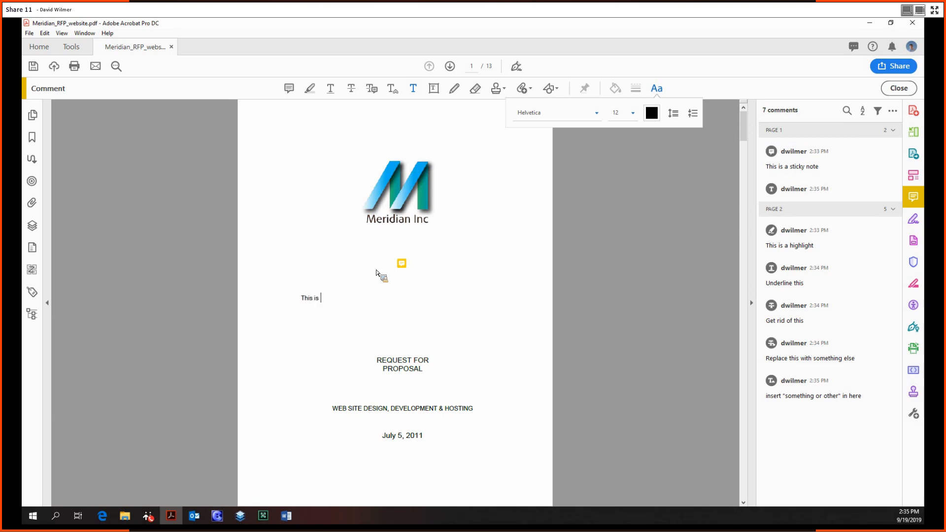
pyautogui.write('a text comment')
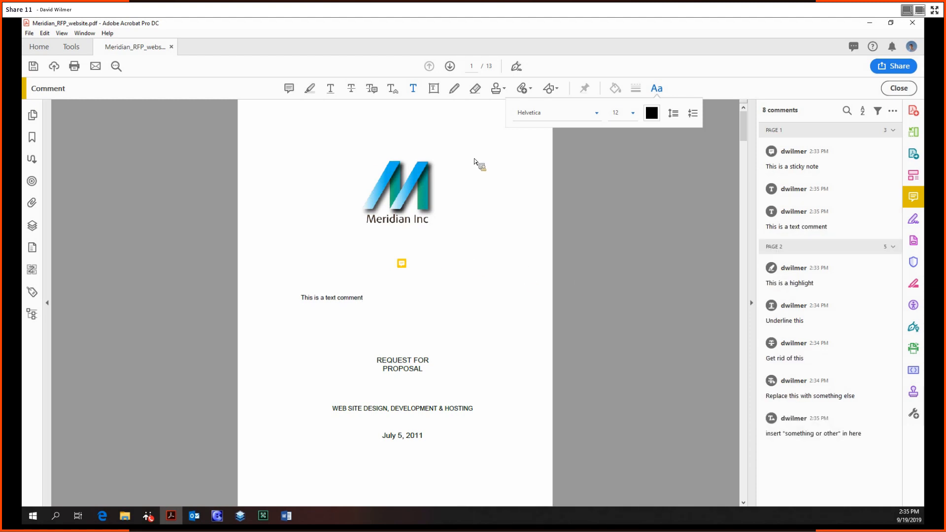
pyautogui.moveTo(256, 118)
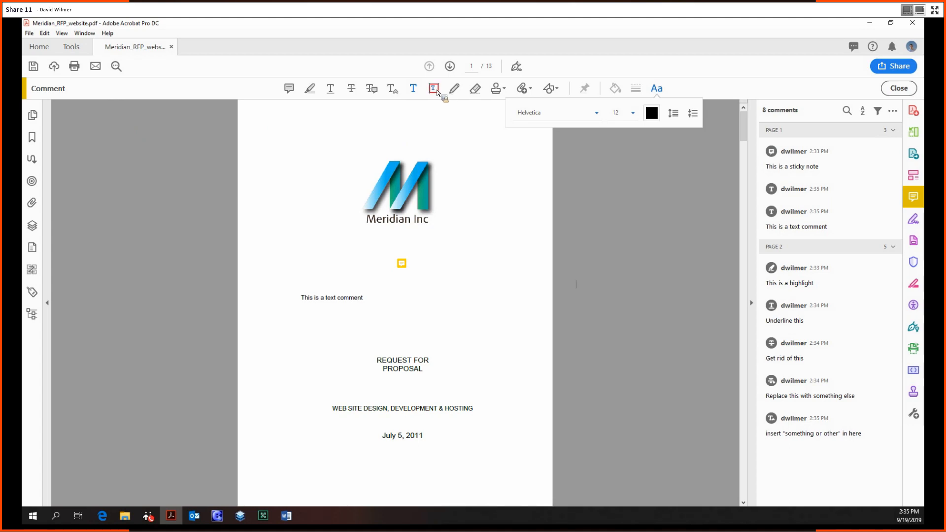
pyautogui.moveTo(434, 88)
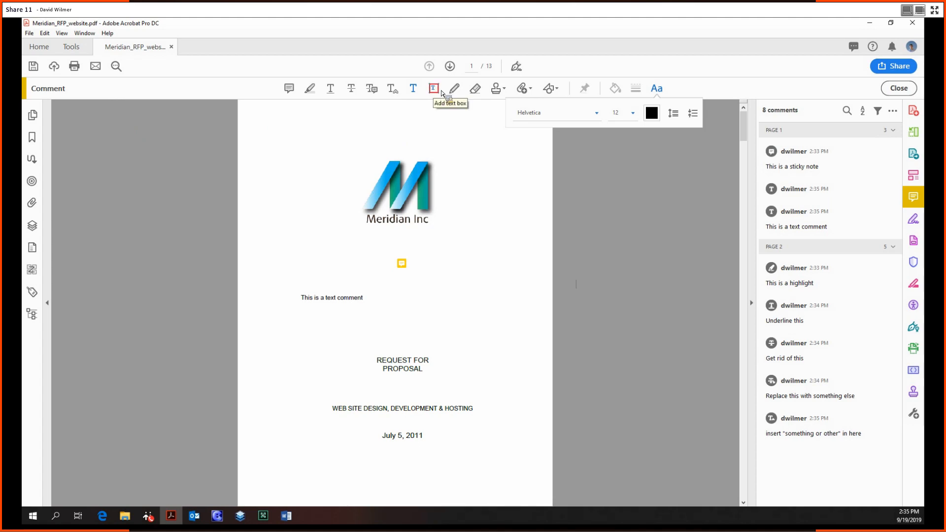
pyautogui.moveTo(475, 89)
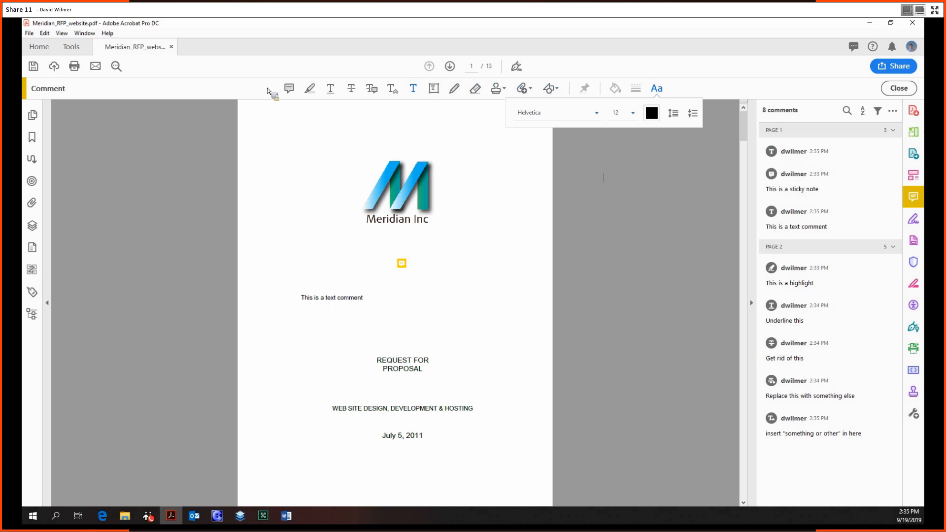
# Switch to the Tools tab to view all available tools.
pyautogui.click(71, 47)
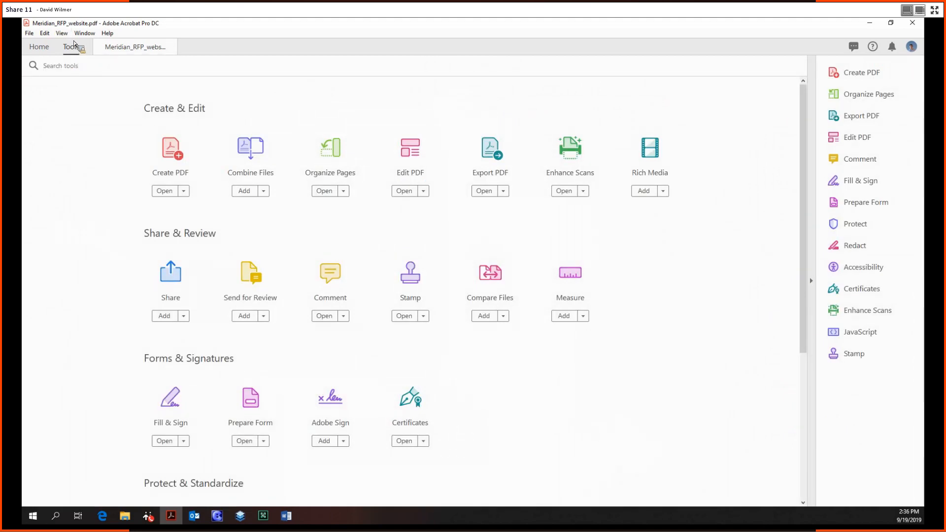